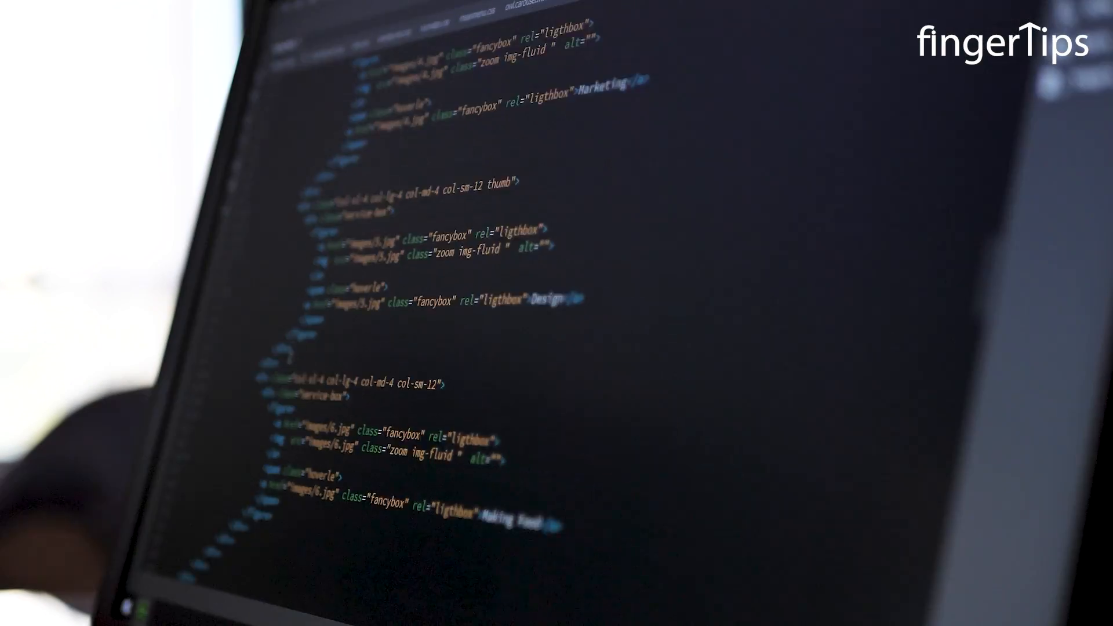
pyautogui.scroll(-3)
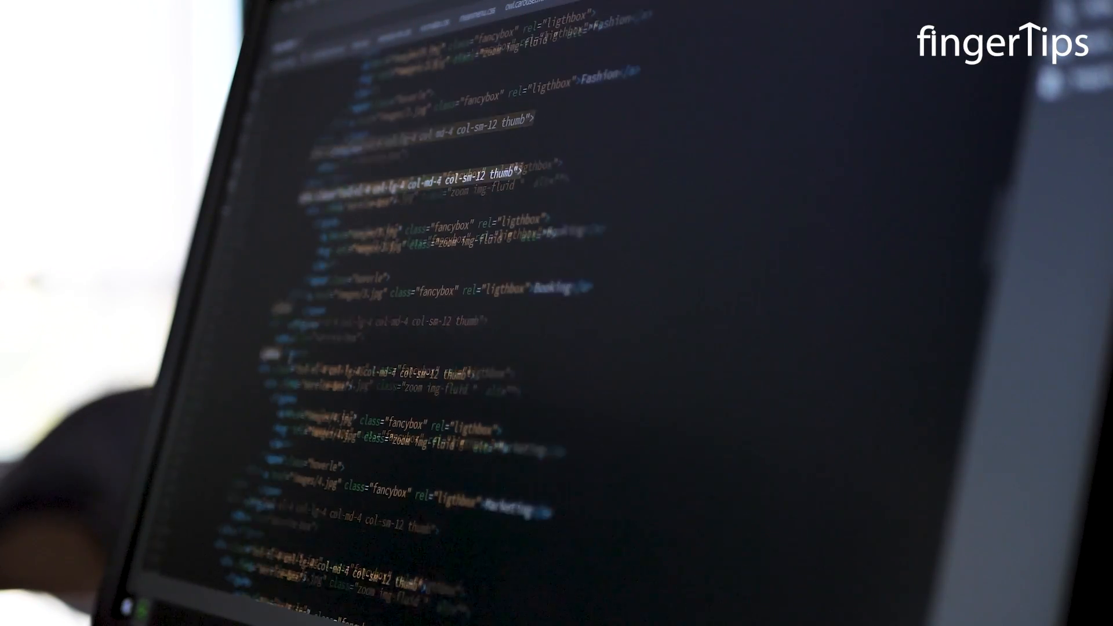
pyautogui.scroll(-3)
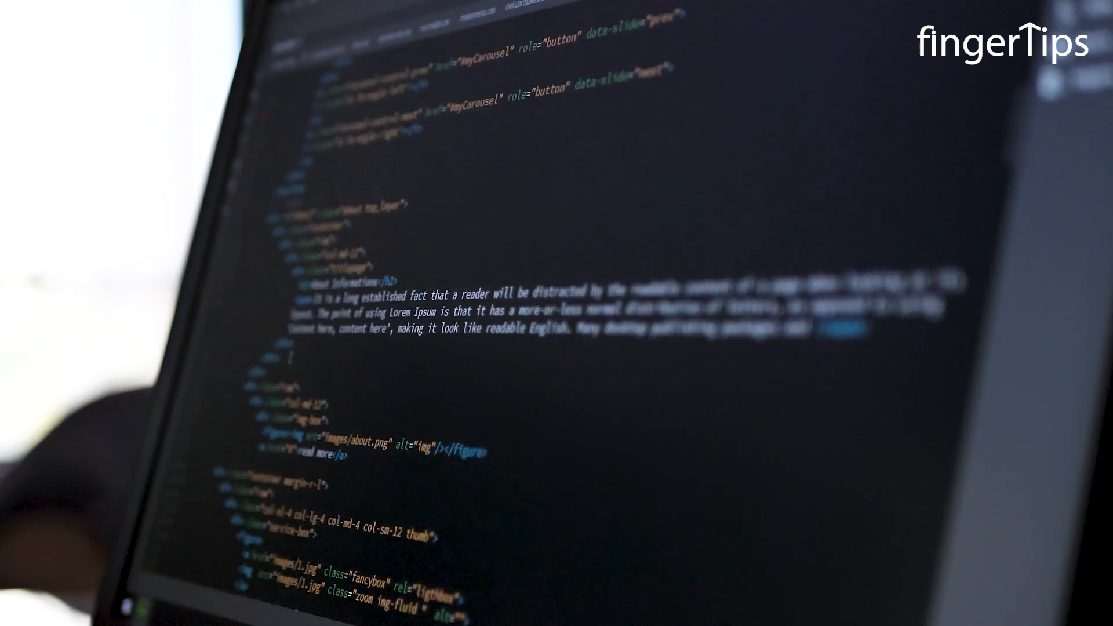